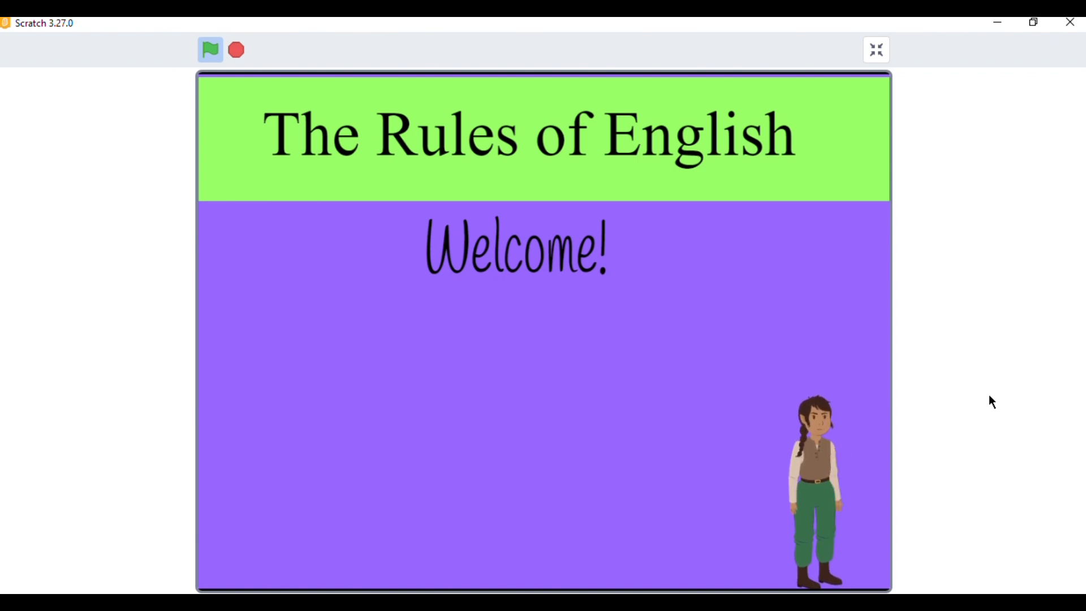
Step: Start the project with the green flag to reach the four-topic welcome menu
left_click(211, 49)
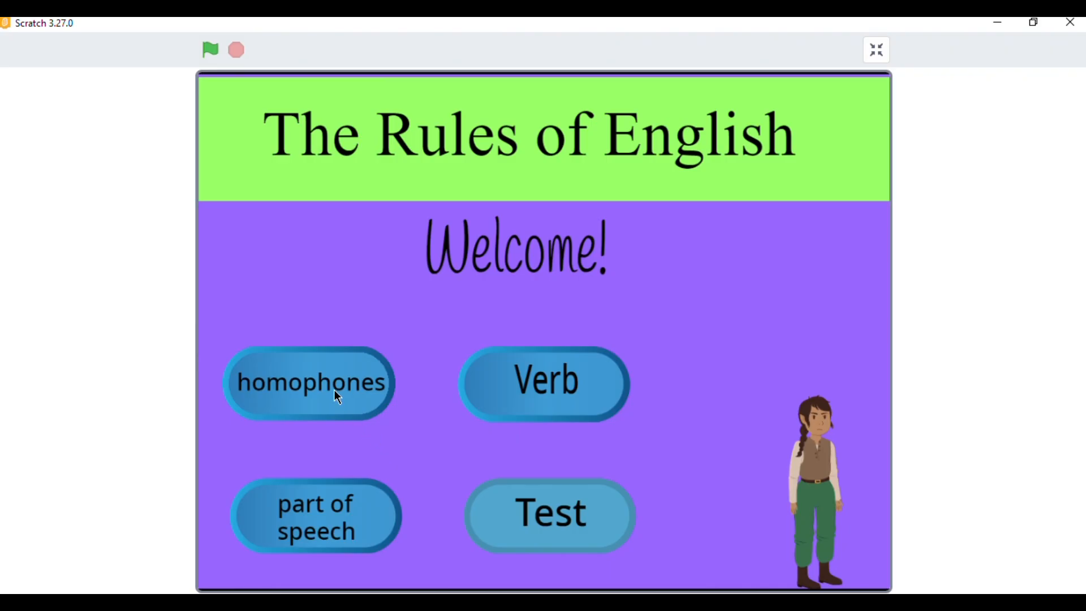
Step: Start the homophones lesson by choosing it and entering 1
left_click(309, 383)
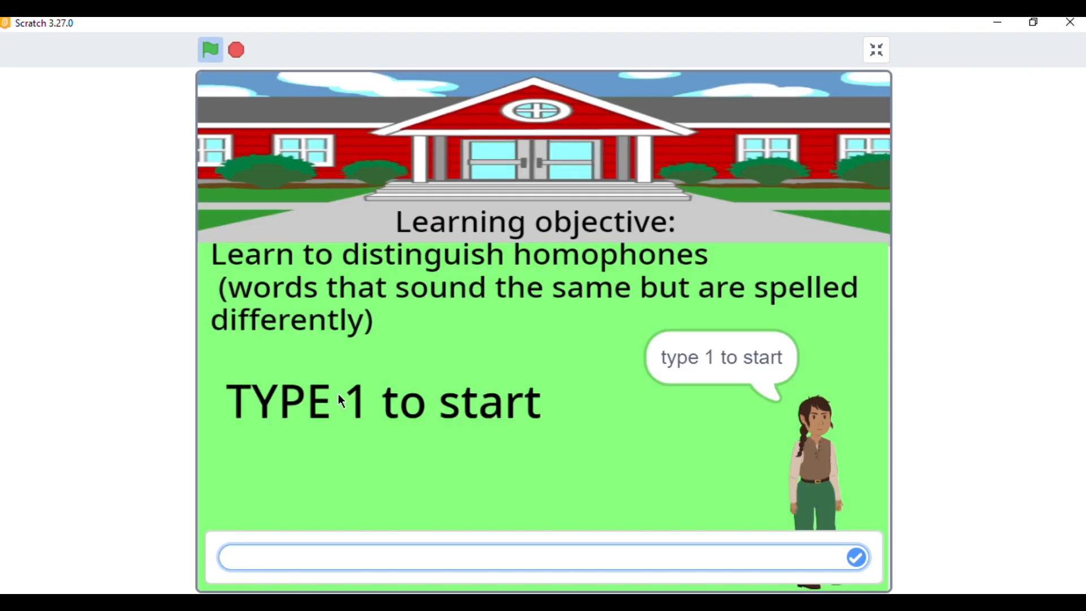
type("1")
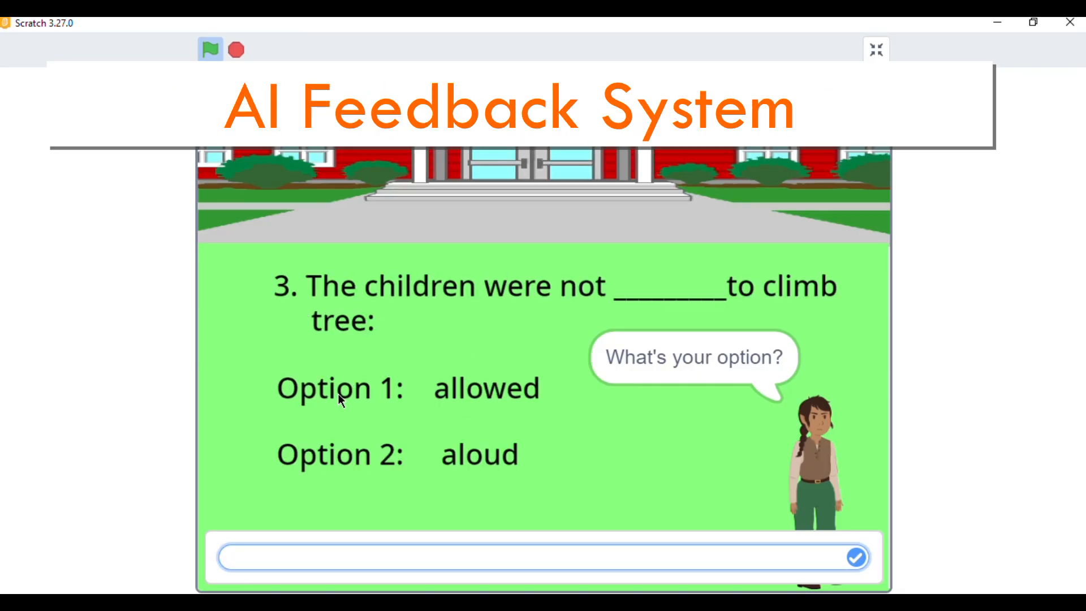
Step: Answer questions 3 and 4 with option 2 each, reaching question 5 (sea or see)
type("2")
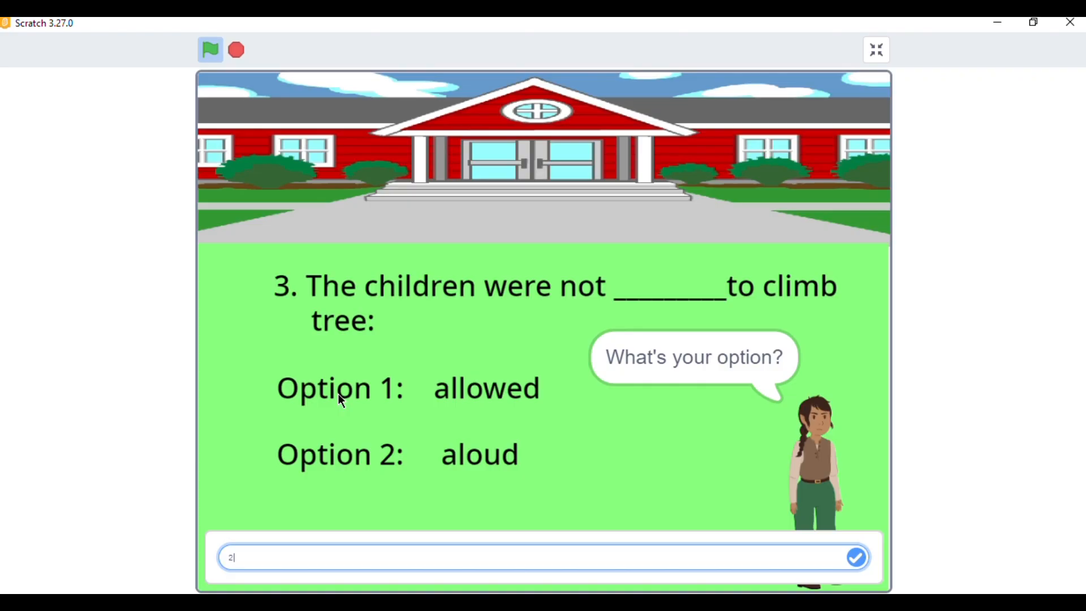
left_click(857, 558)
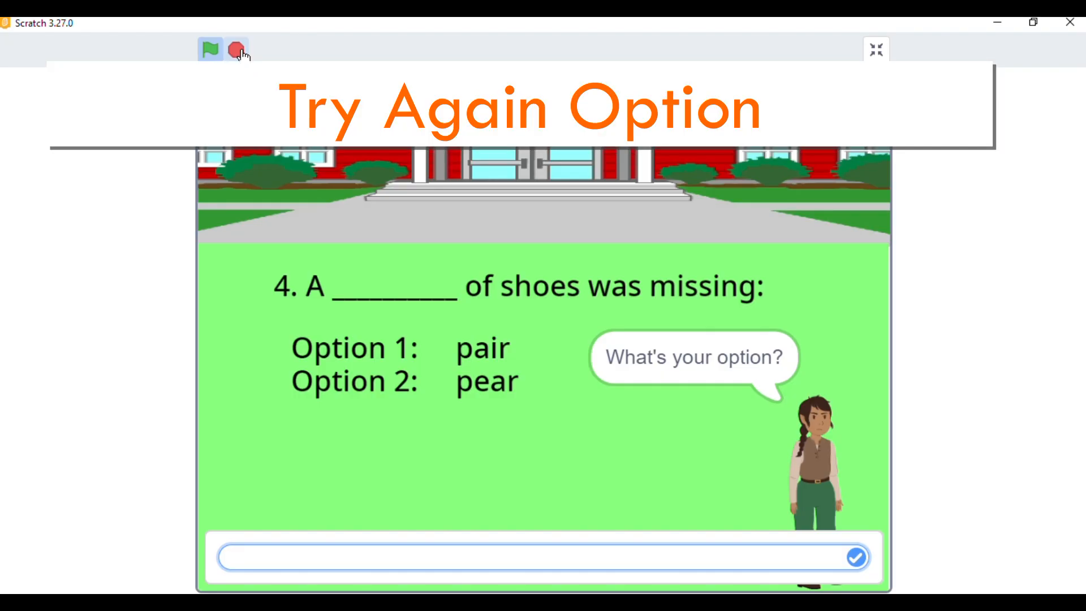
type("2")
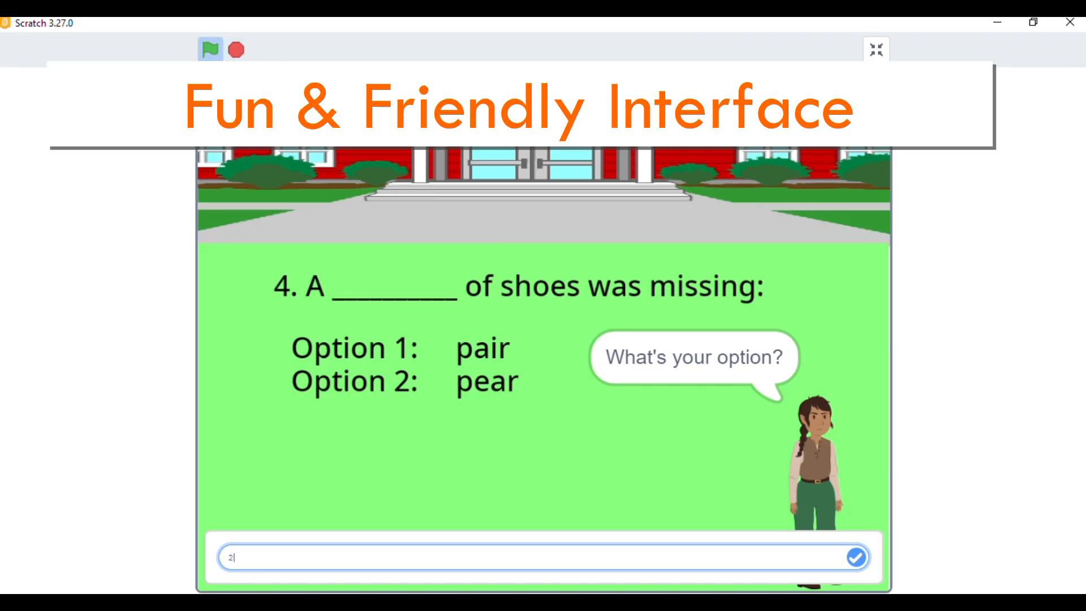
left_click(857, 558)
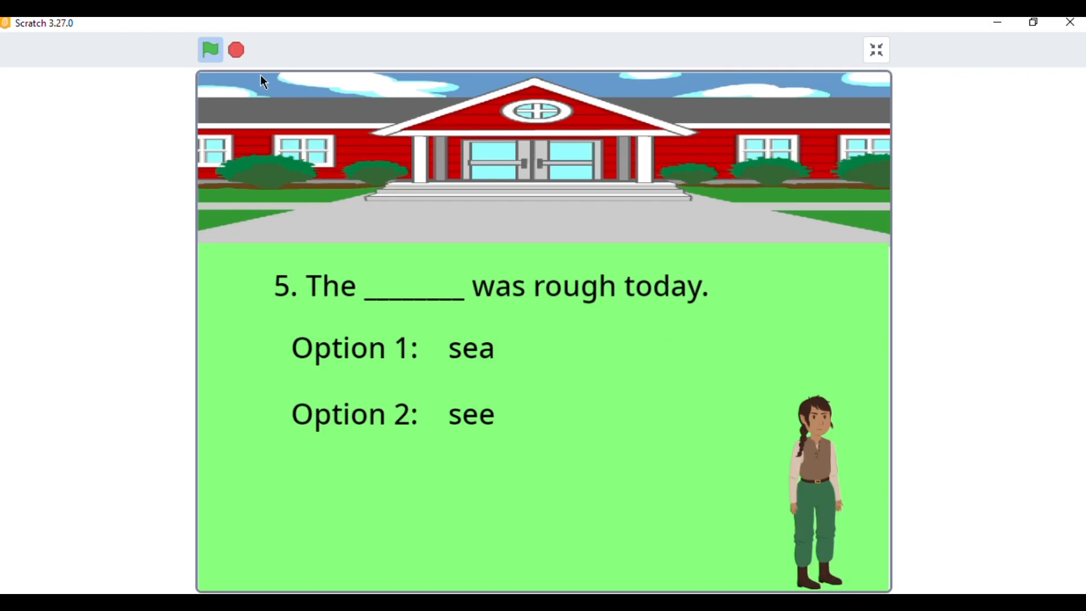
Step: Restart the project, enter the timed Test section and begin with Space
left_click(211, 49)
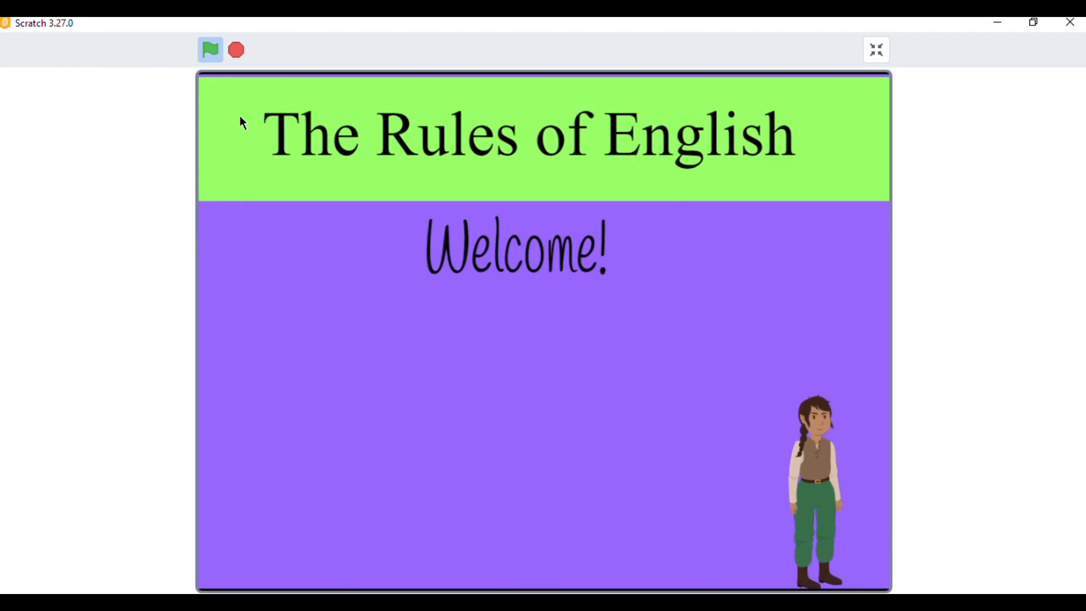
left_click(210, 48)
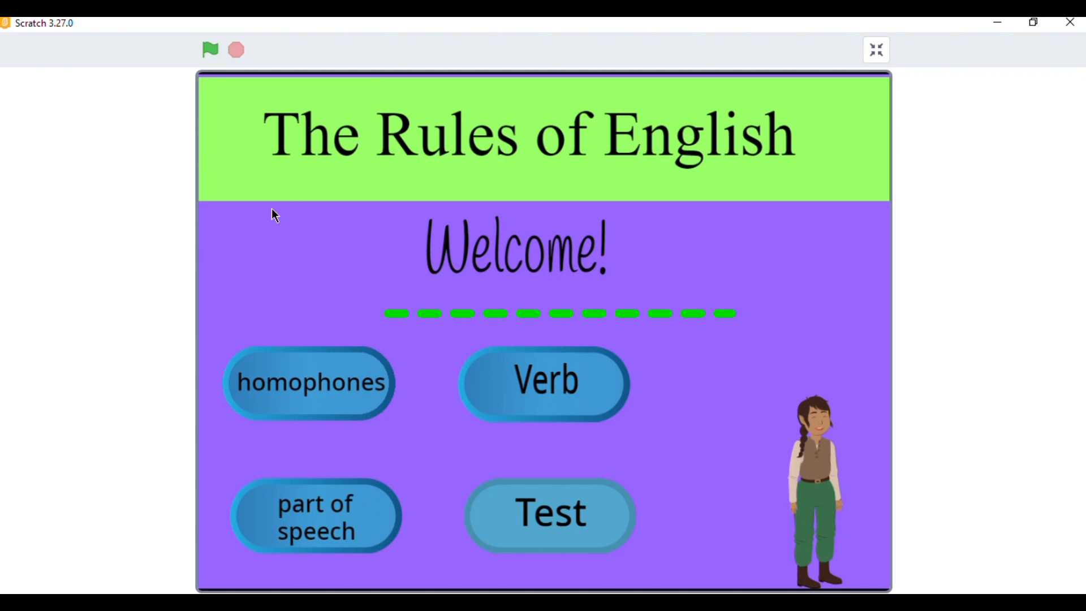
left_click(550, 513)
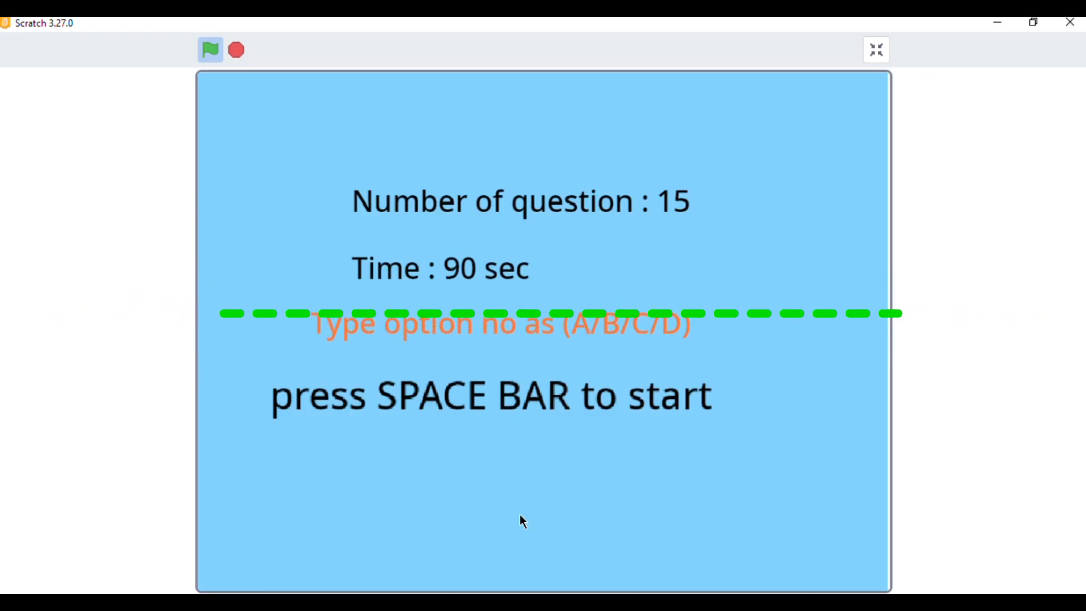
key("space")
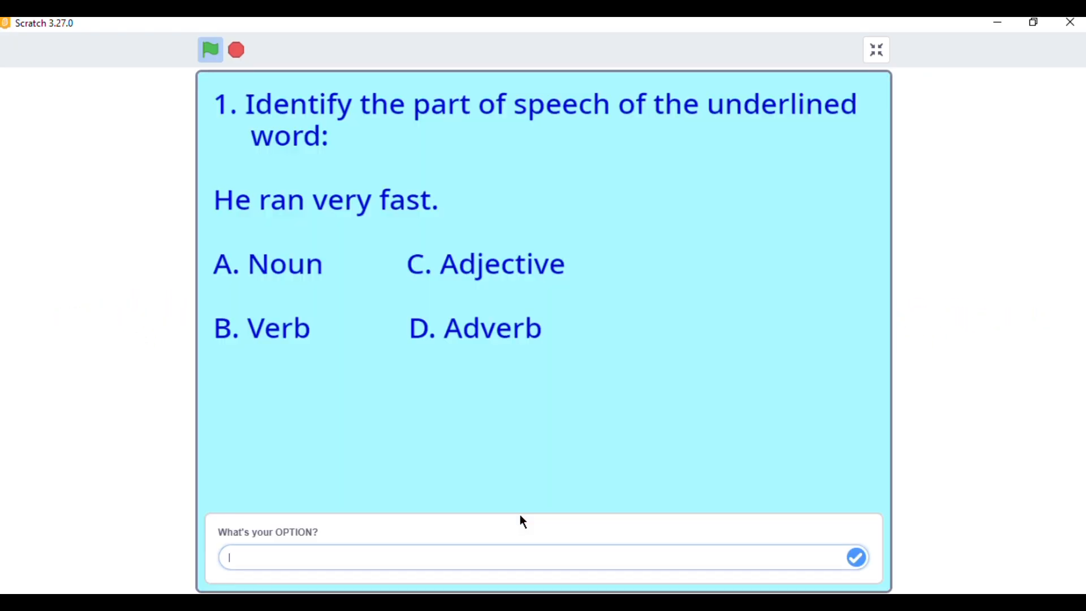
Step: Answer the test questions with option A and submit through to the score screen showing 0
type("A")
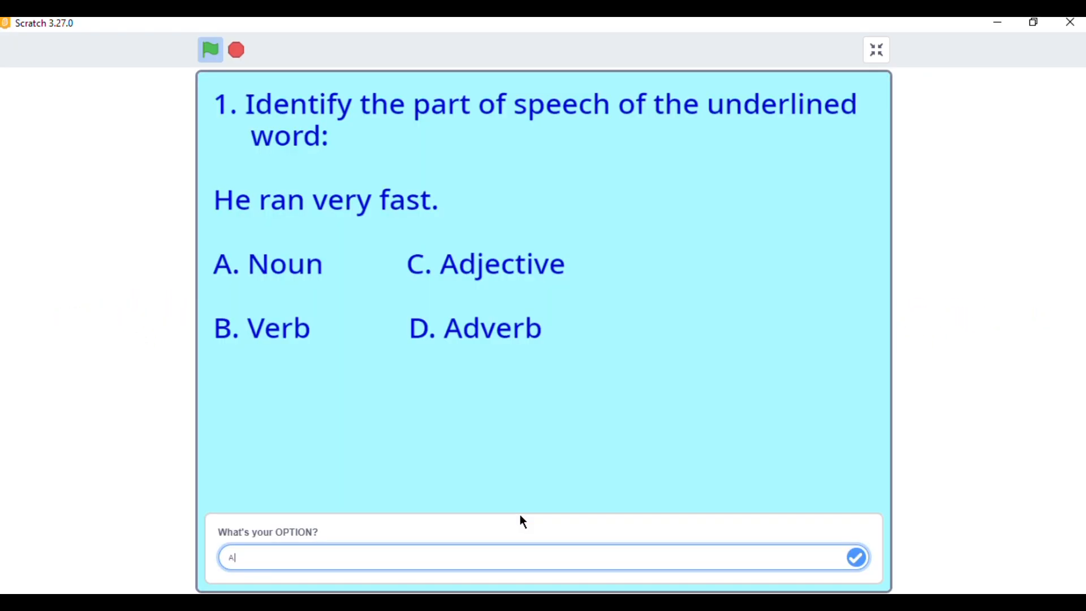
left_click(856, 558)
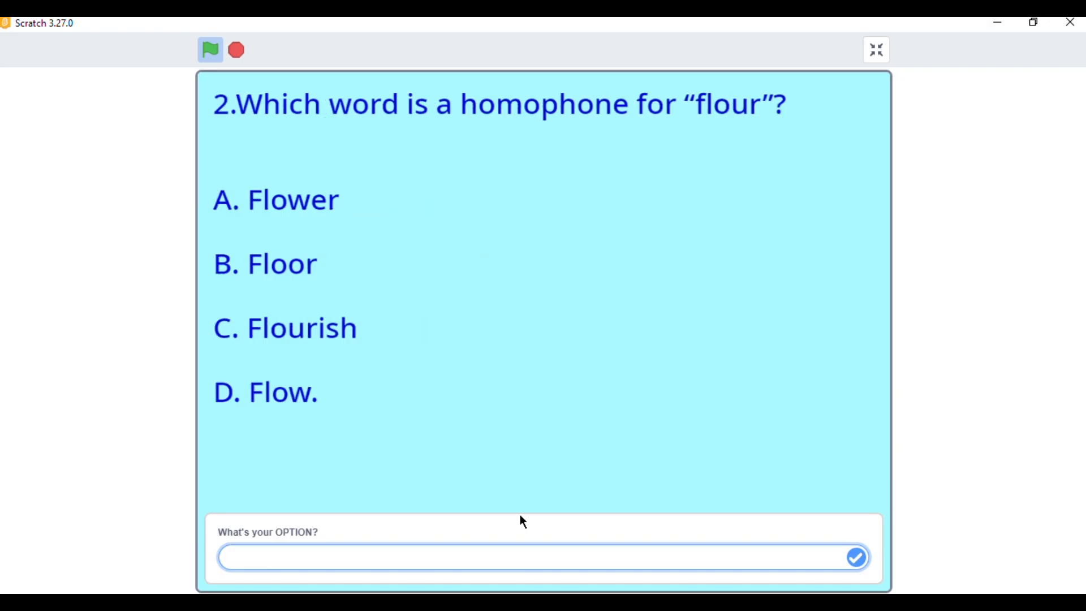
left_click(856, 557)
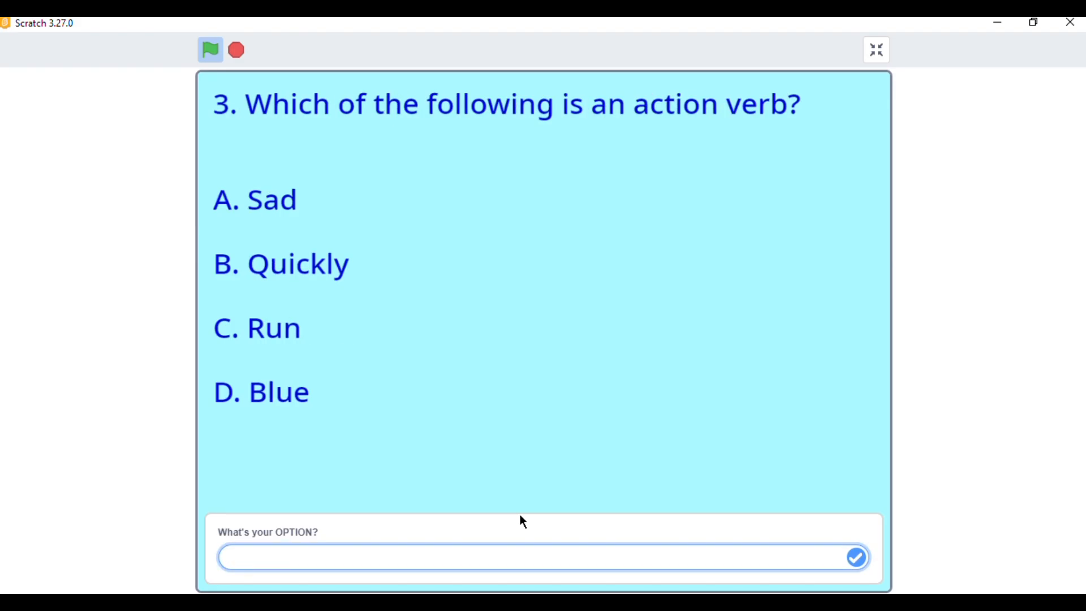
type("A")
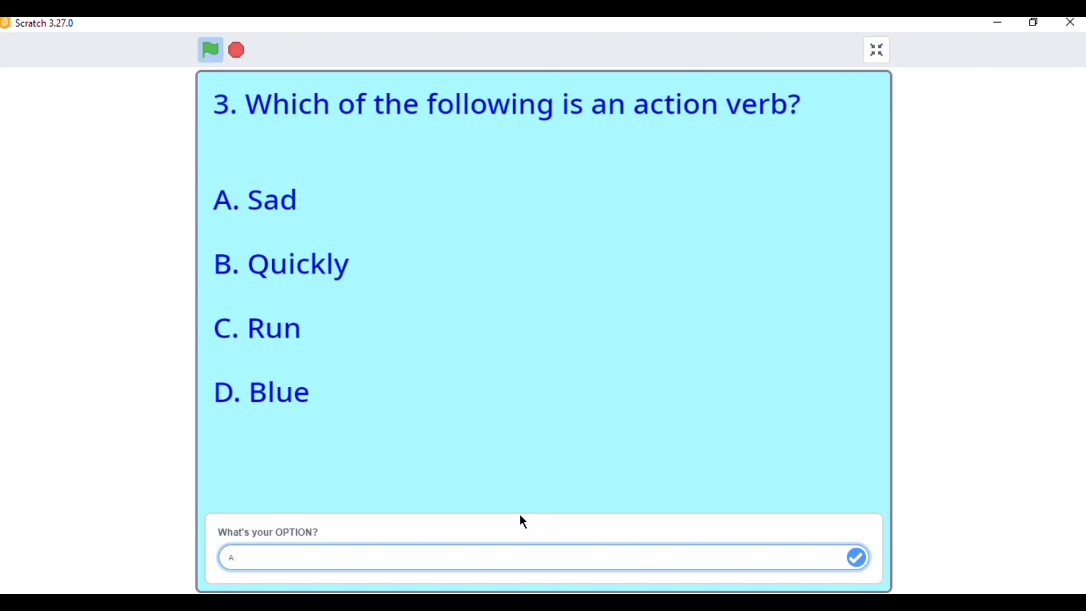
left_click(856, 557)
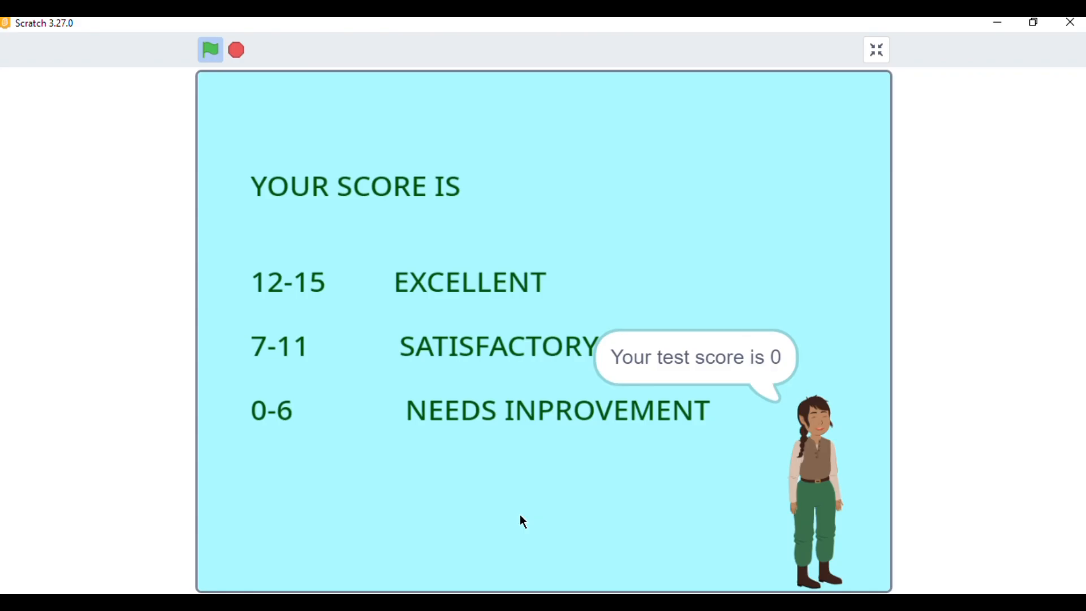
Step: Stop the finished test and restart the project from the beginning
left_click(235, 49)
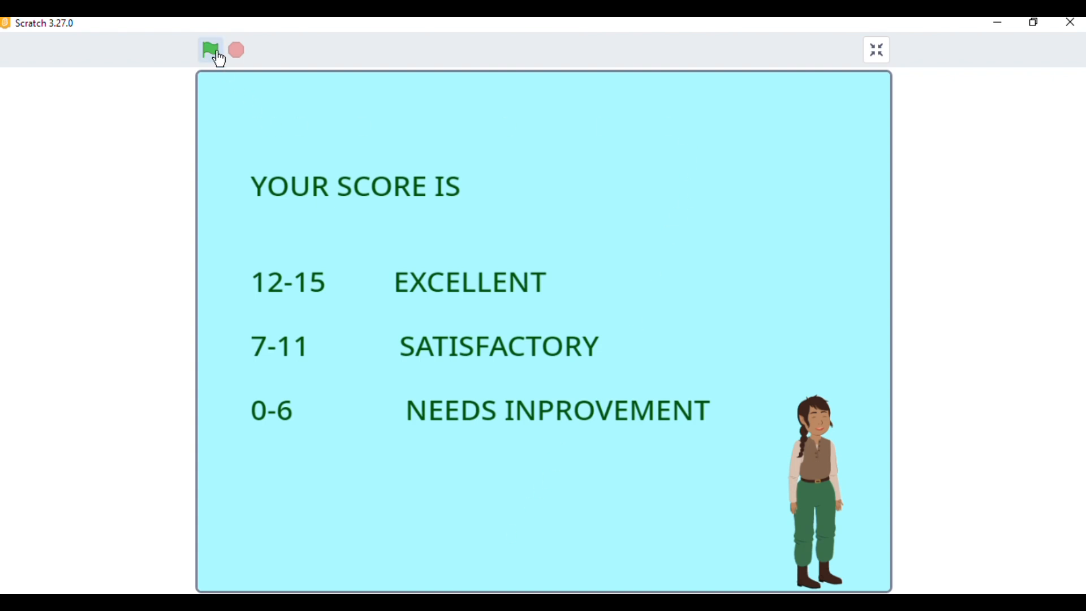
left_click(211, 49)
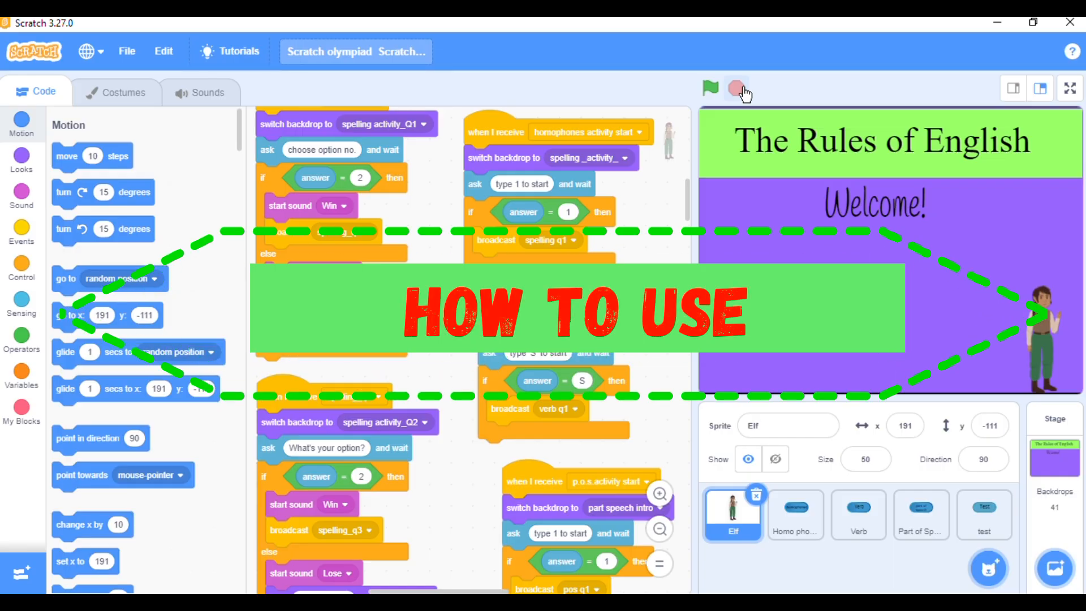
mouse_move(710, 89)
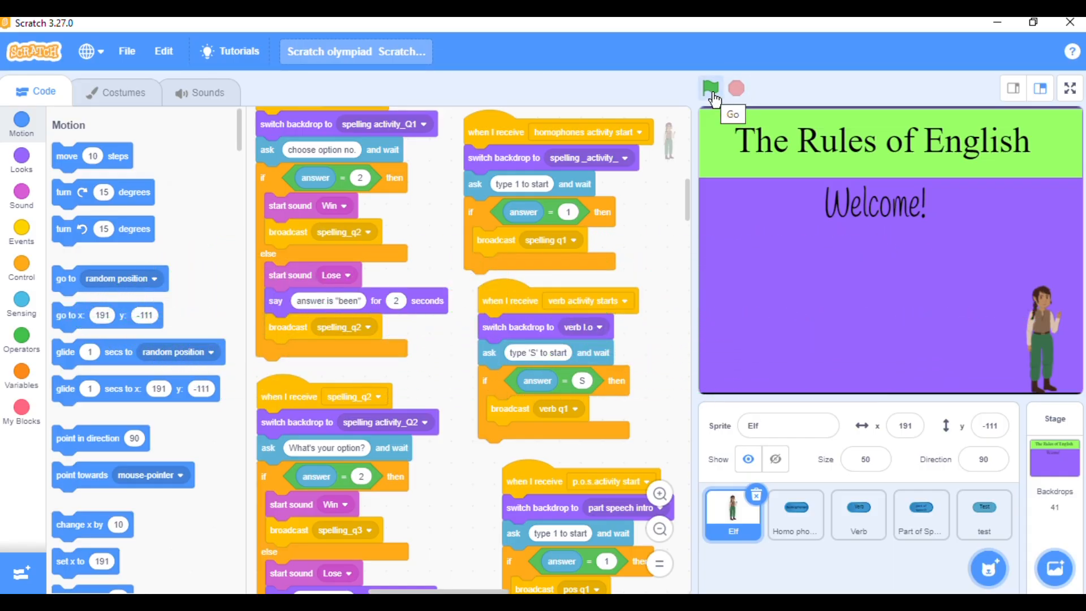
Step: Run the project from the editor and inspect the Stage's backdrops and scripts
left_click(710, 88)
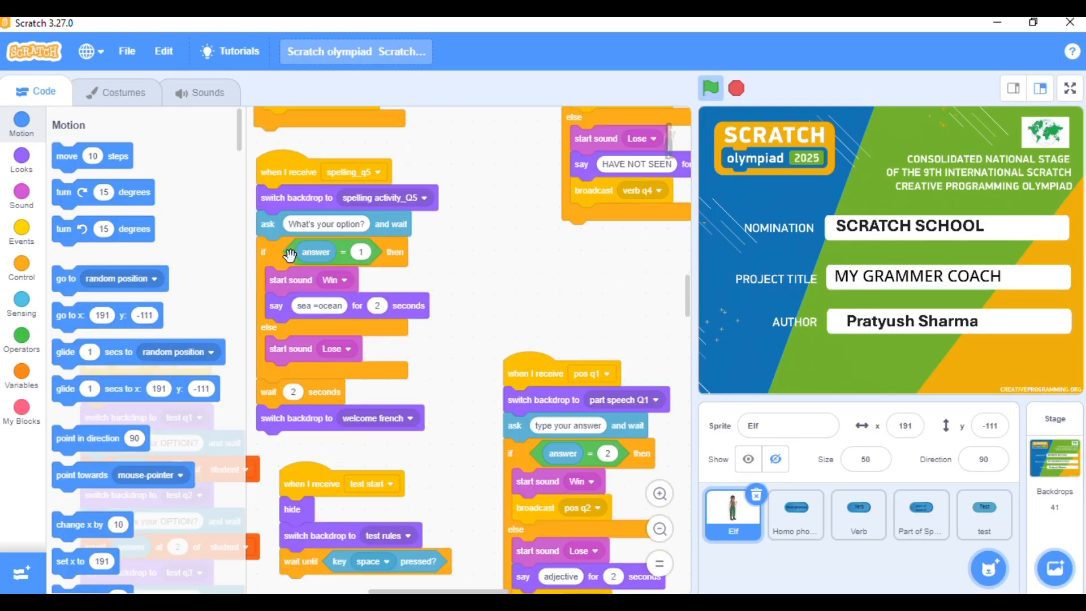
scroll("down", 3)
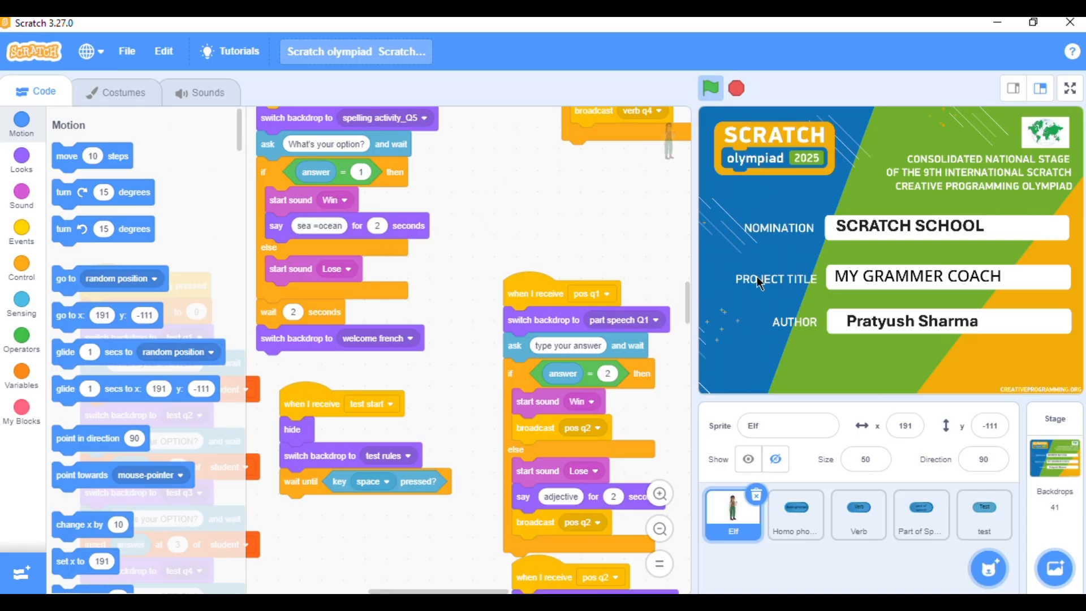
left_click(124, 91)
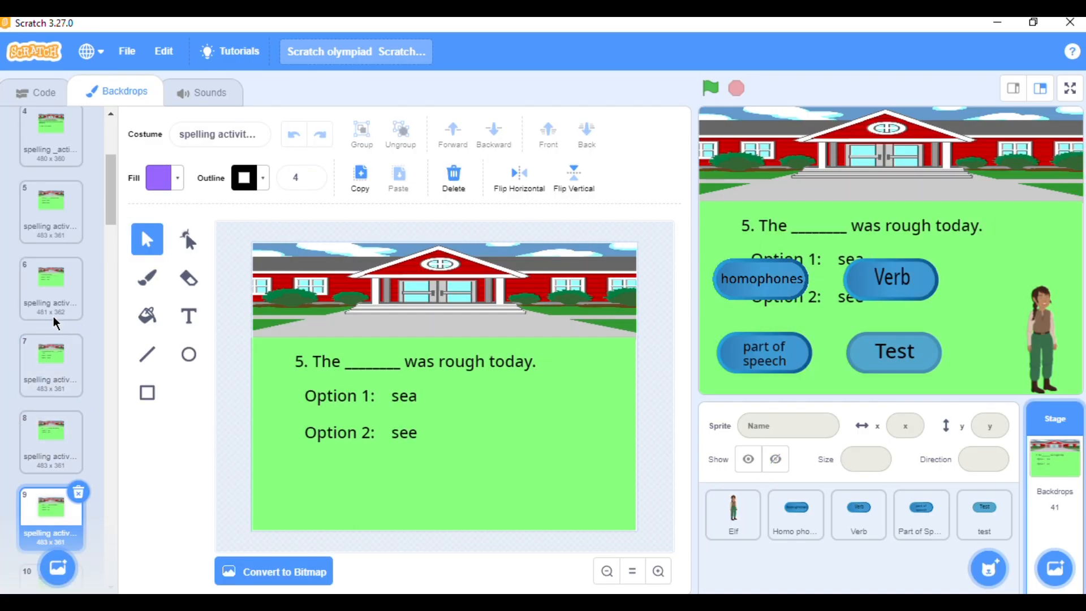
left_click(44, 92)
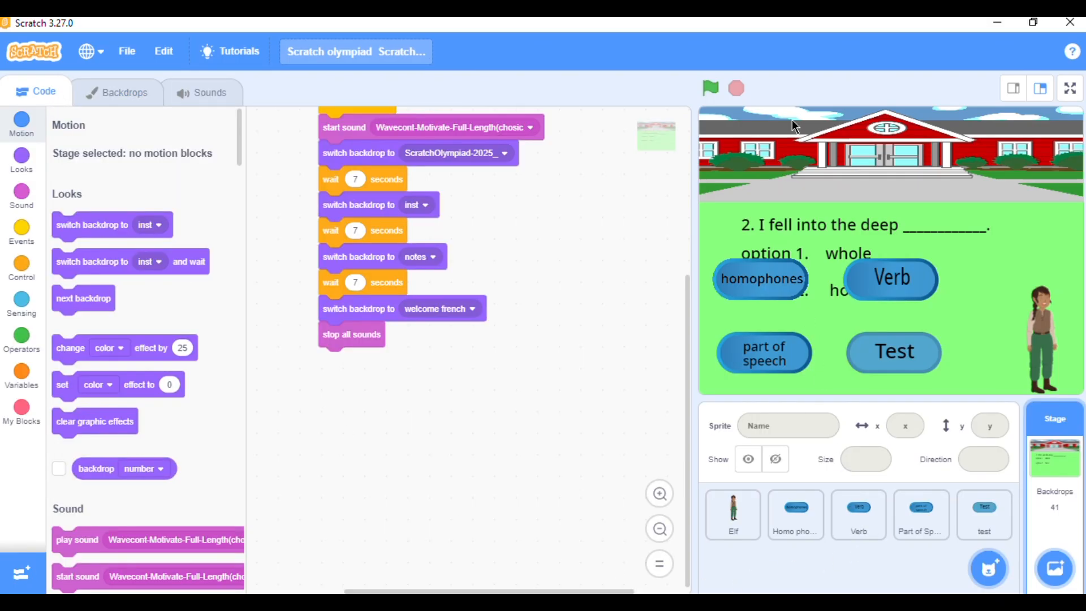
mouse_move(736, 89)
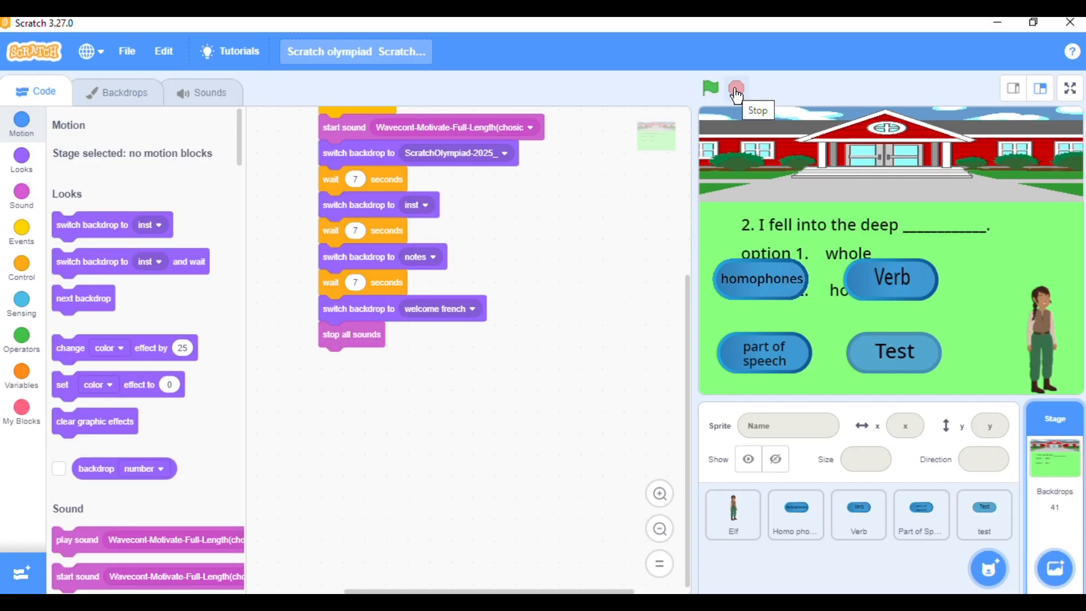
Step: Stop and rerun the project to land on the Scratch Olympiad 2025 title screen
left_click(1070, 88)
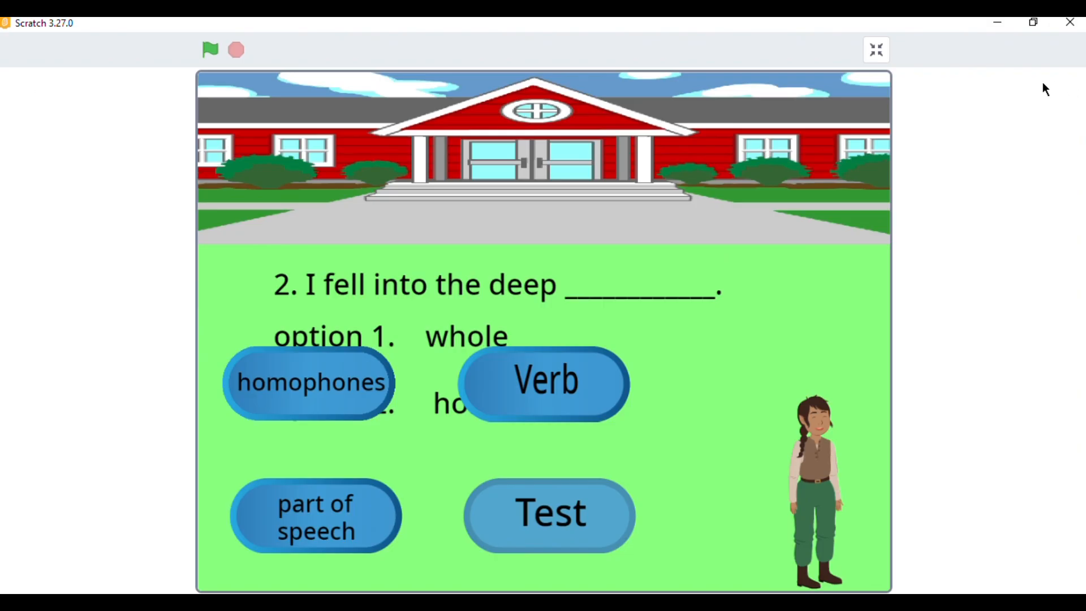
left_click(211, 50)
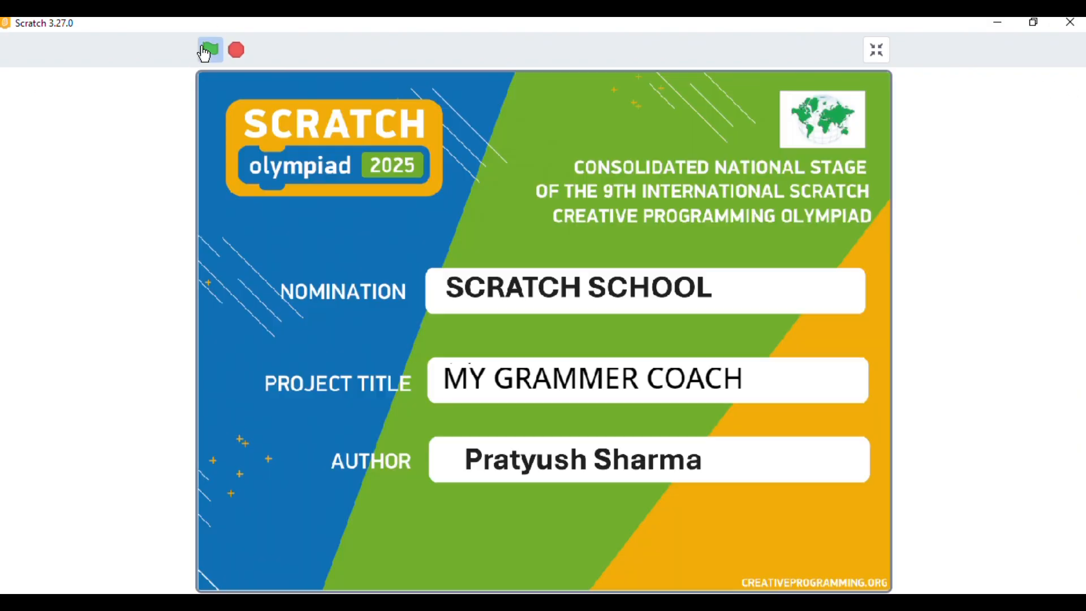